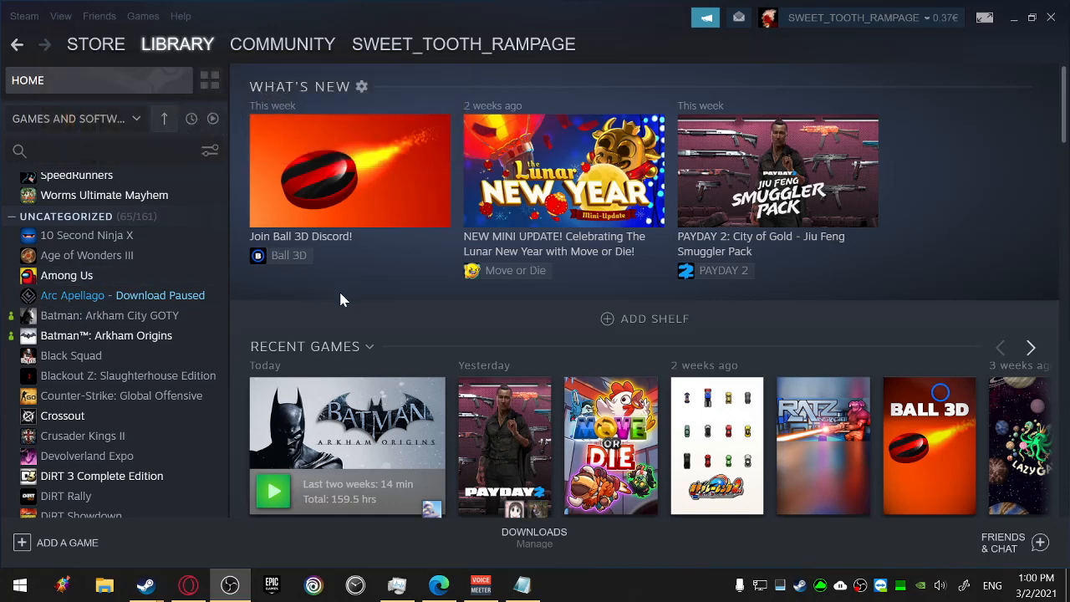
- Launch Batman: Arkham Origins from the library, choosing the Arkham Origins Online version
click(272, 491)
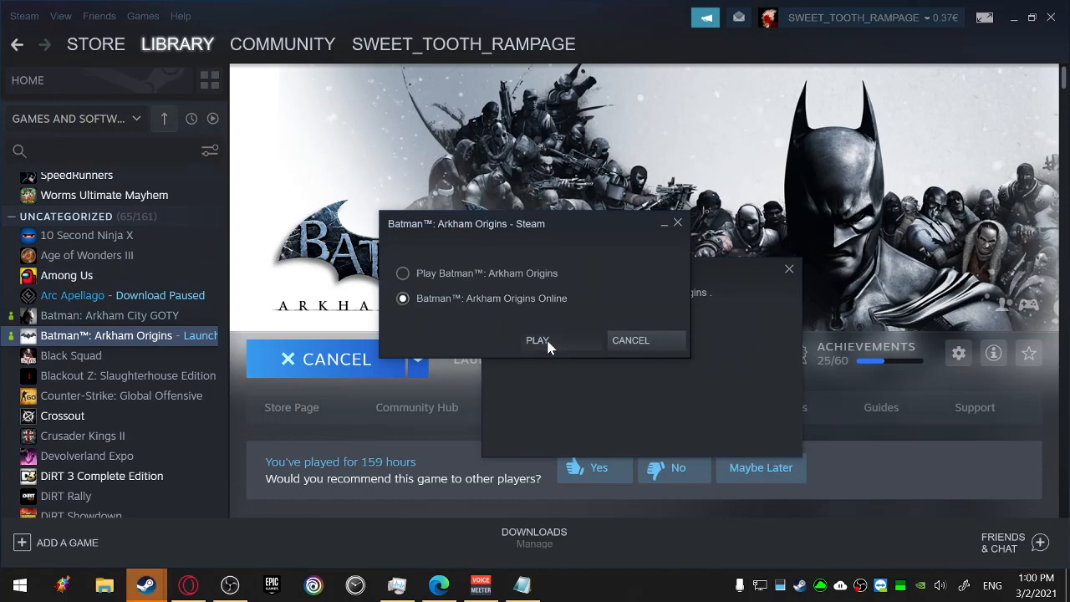
click(537, 340)
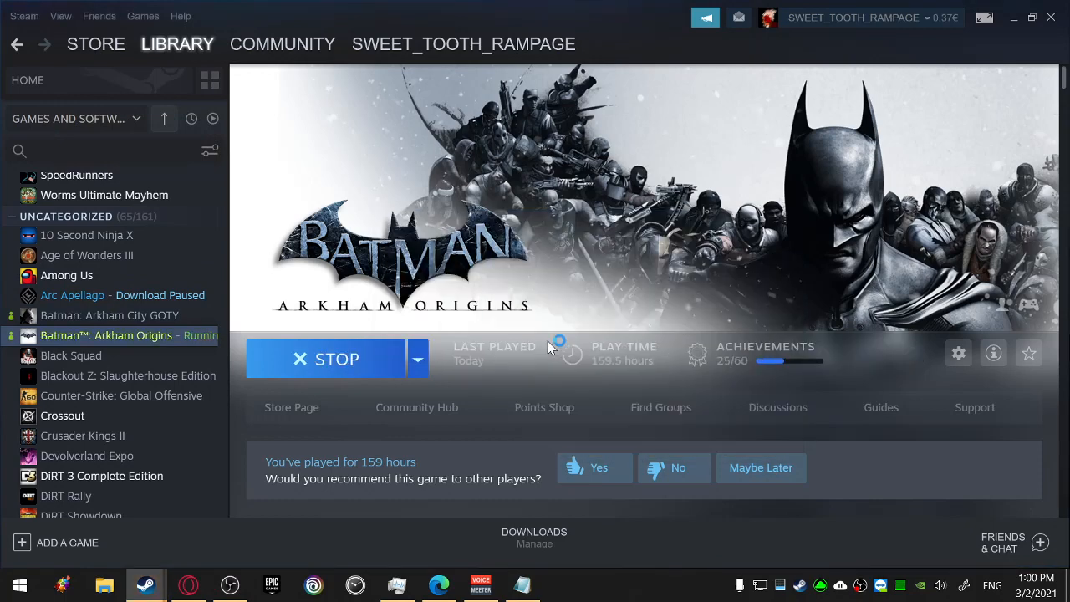
mouse_move(539, 350)
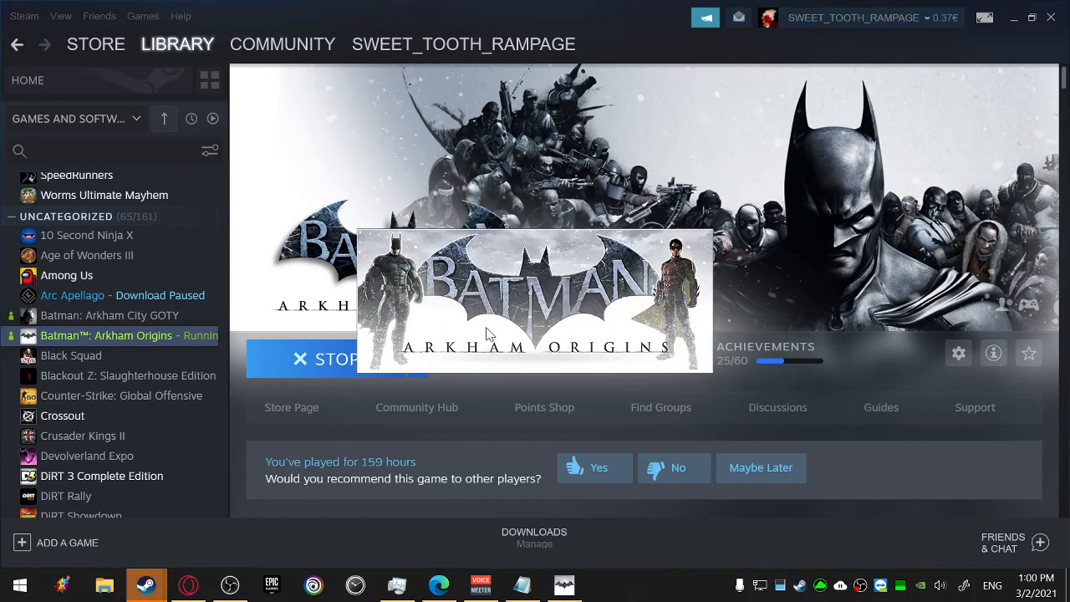
mouse_move(534, 301)
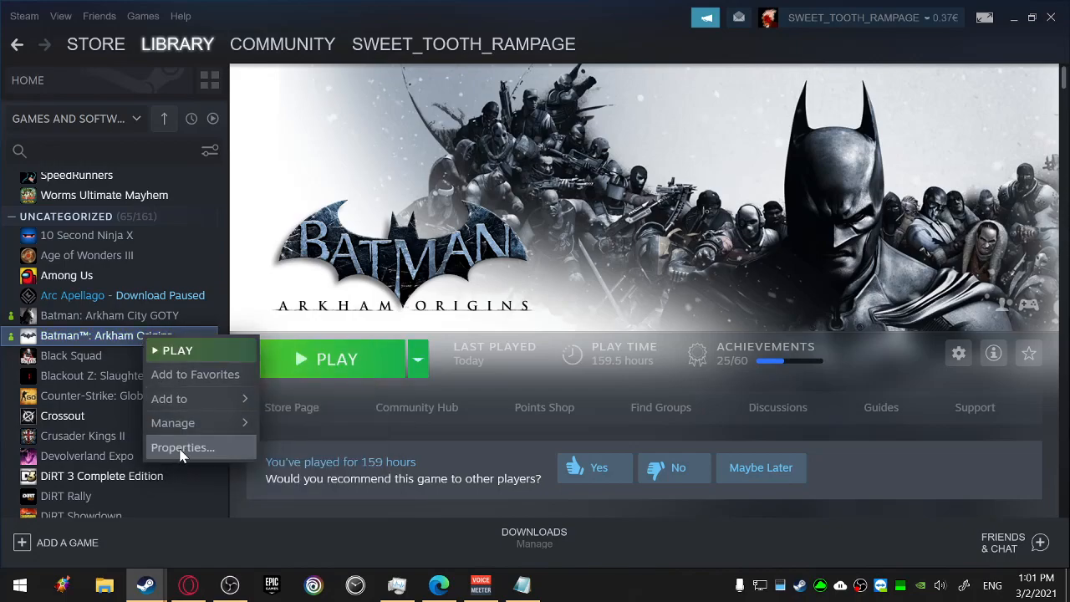
- Browse to the game's install folder through Properties' Local Files section
click(182, 447)
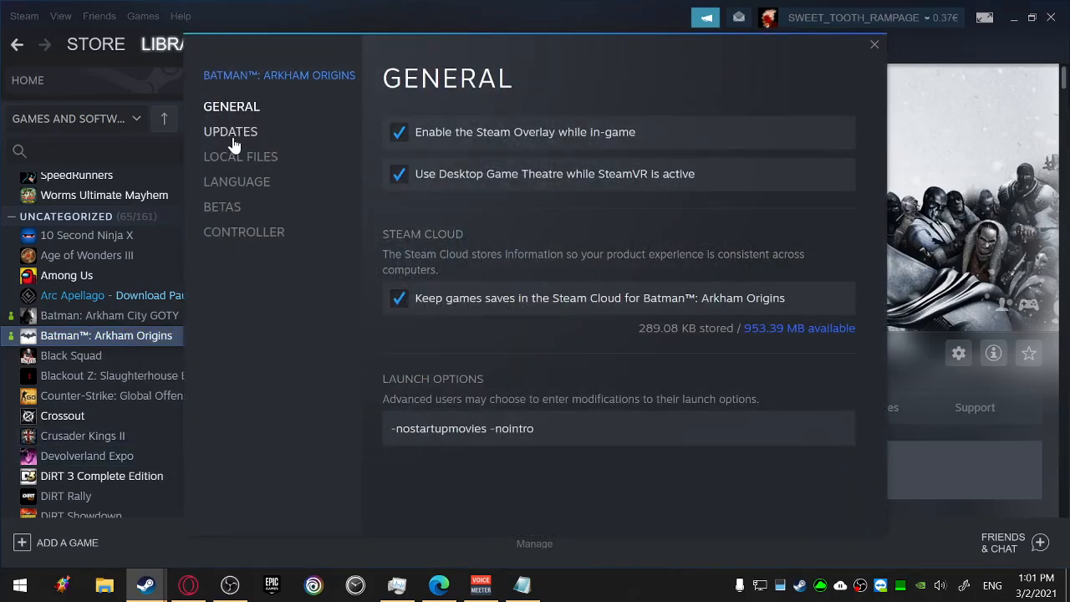
click(240, 156)
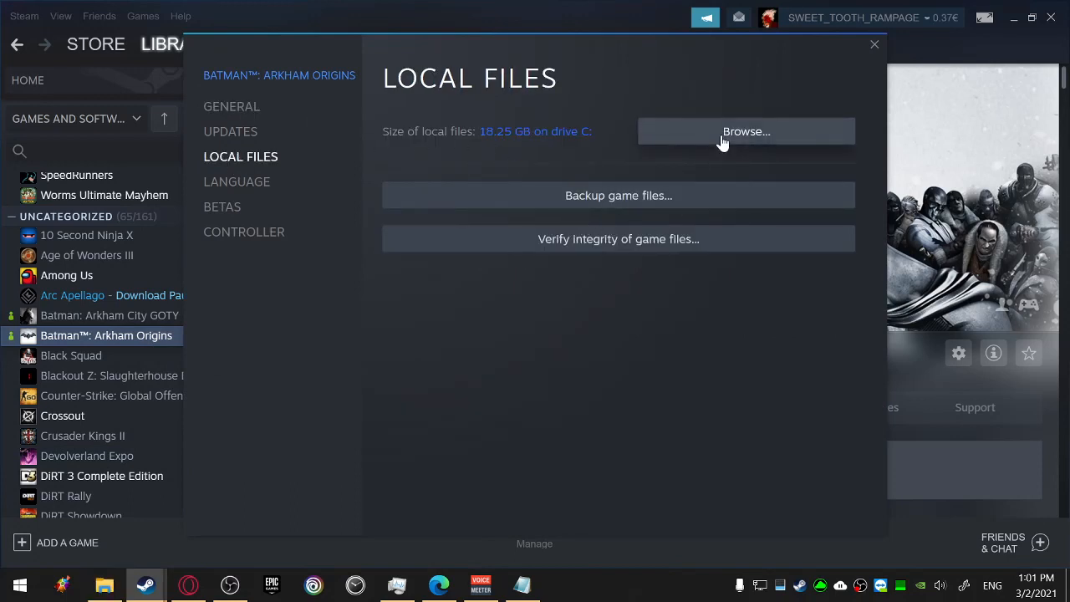
click(745, 131)
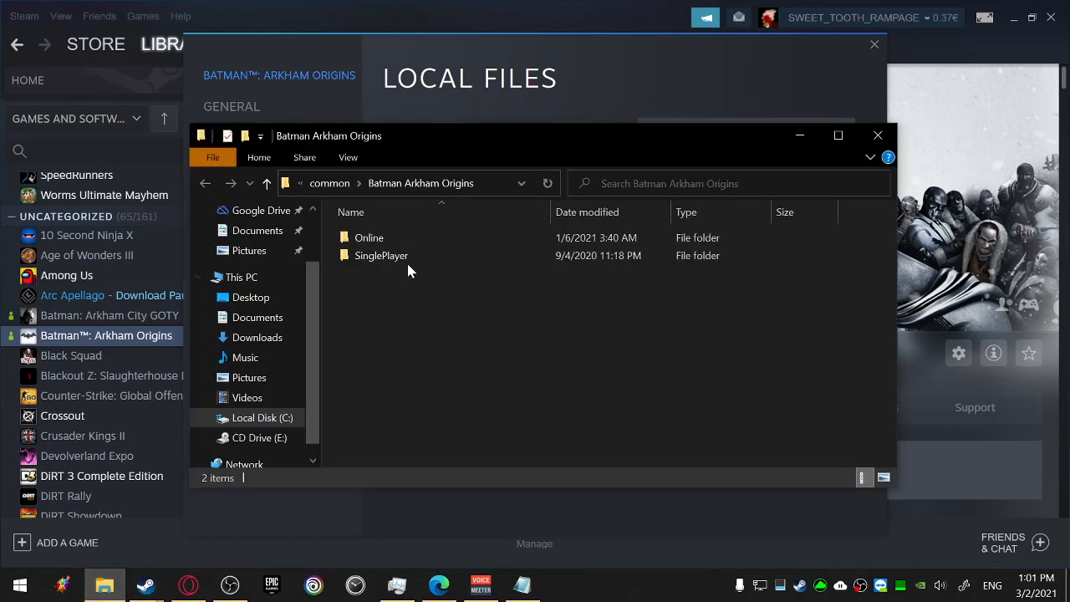
- Navigate into Online\BmGame\Config and select DefaultWBIDVars.ini
double_click(369, 237)
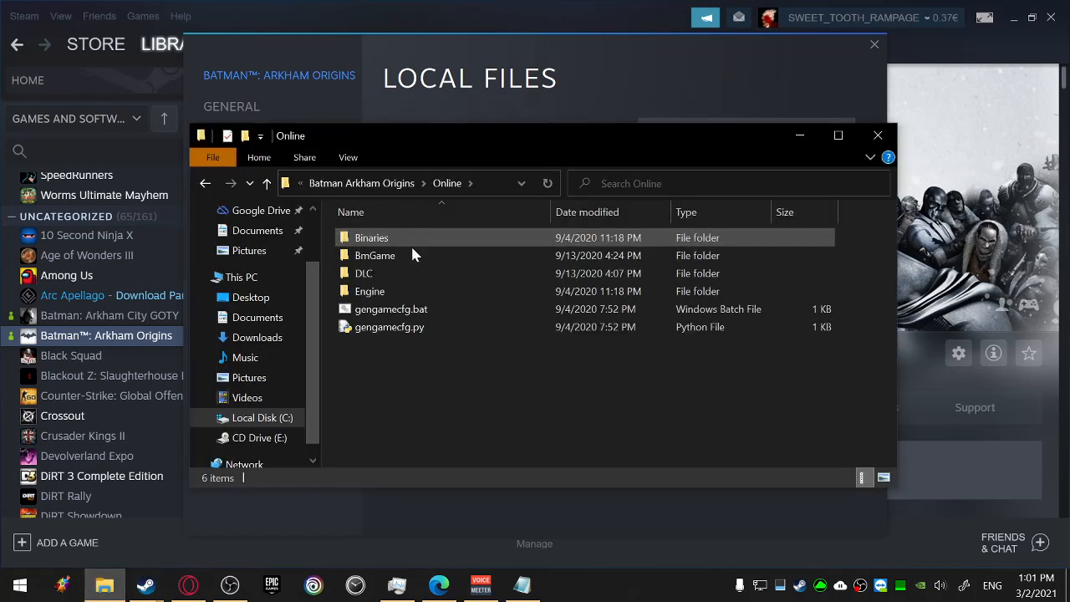
double_click(375, 255)
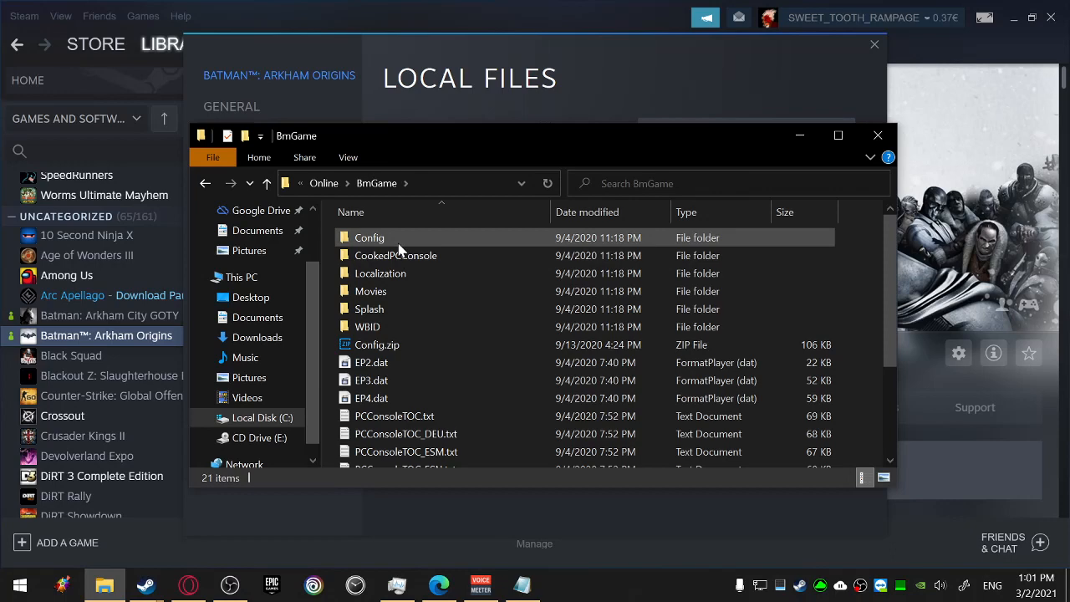
double_click(368, 237)
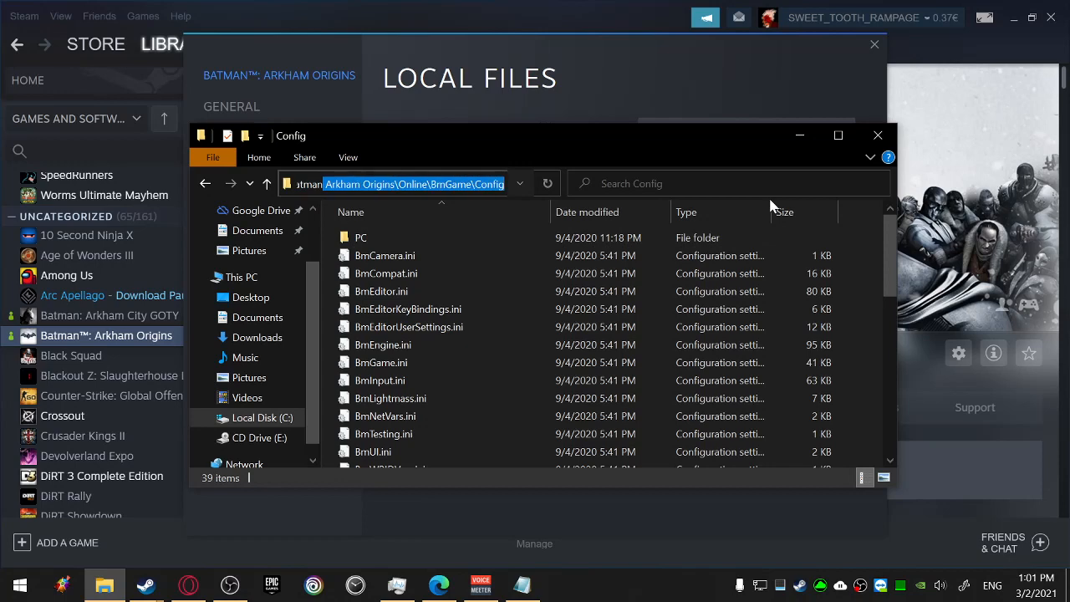
click(407, 308)
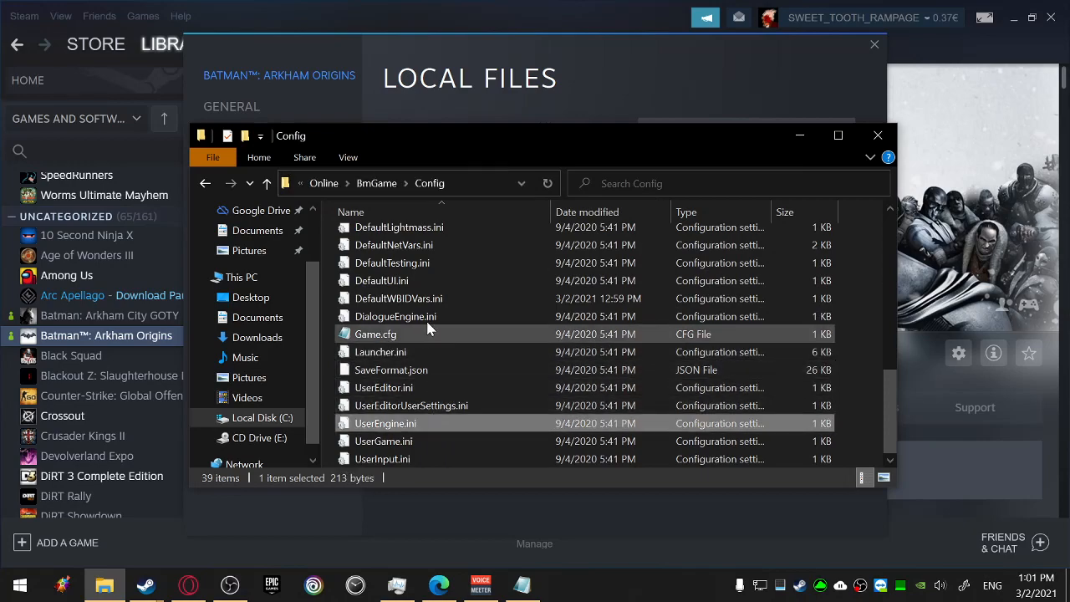
click(398, 298)
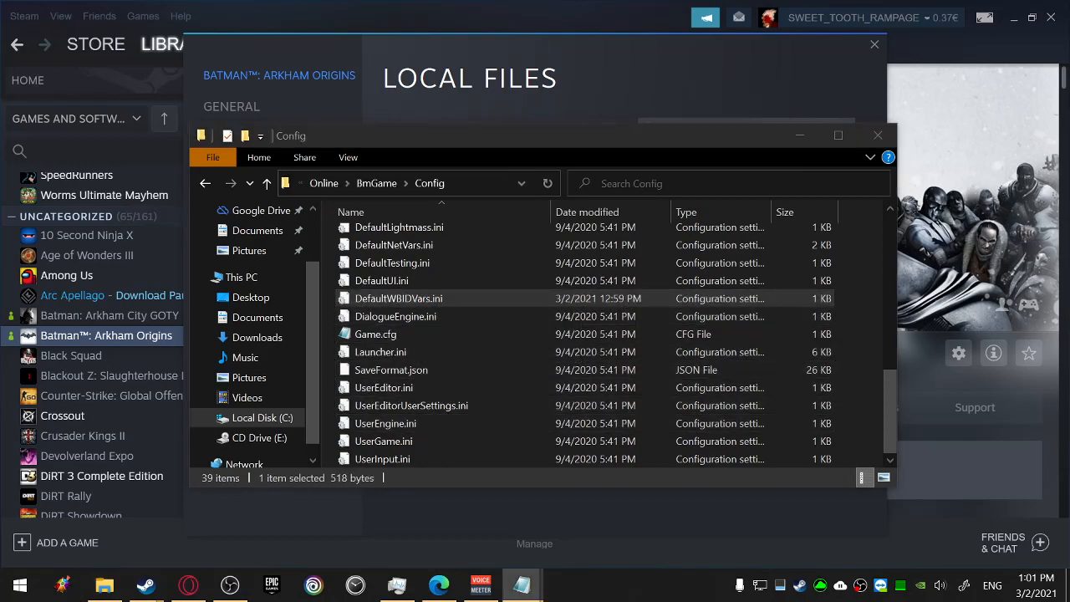
- Open DefaultWBIDVars.ini in Notepad, review the BaseUrl line, and close it
double_click(398, 298)
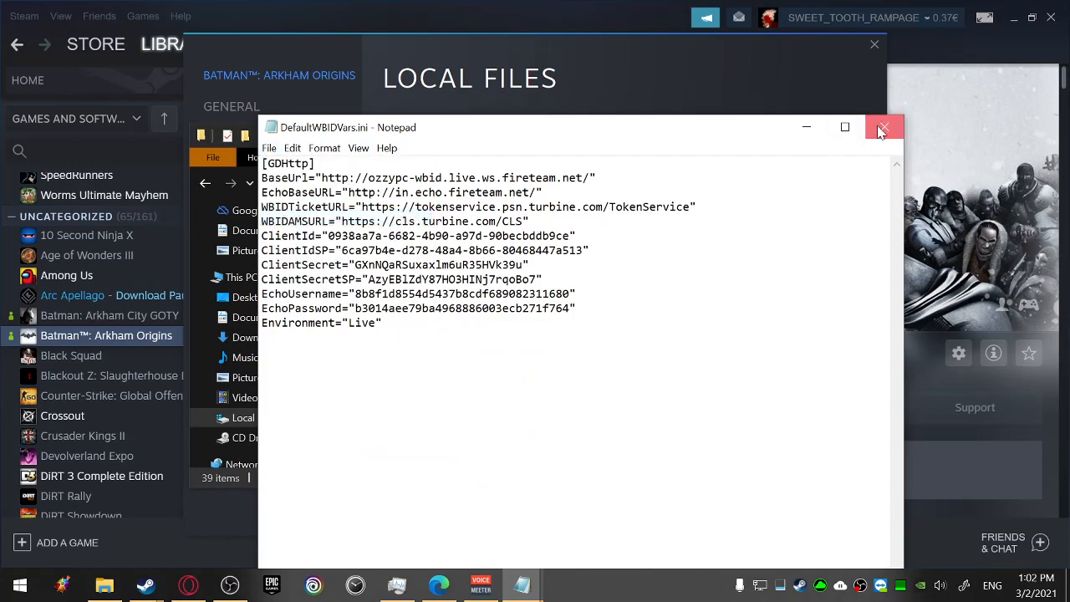
click(883, 127)
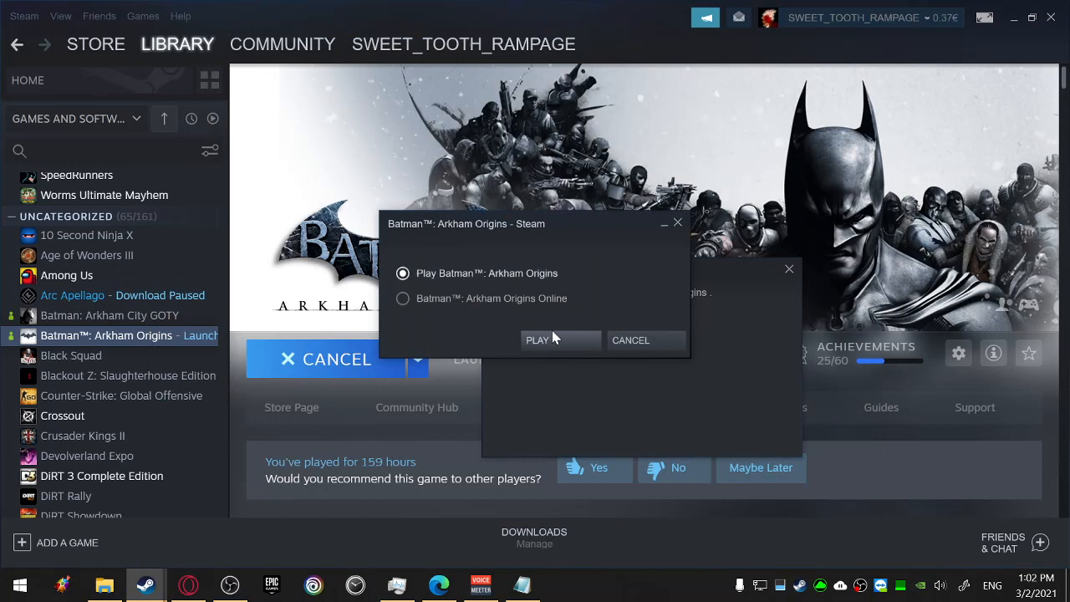
- Launch Batman: Arkham Origins Online from the launch dialog
click(537, 340)
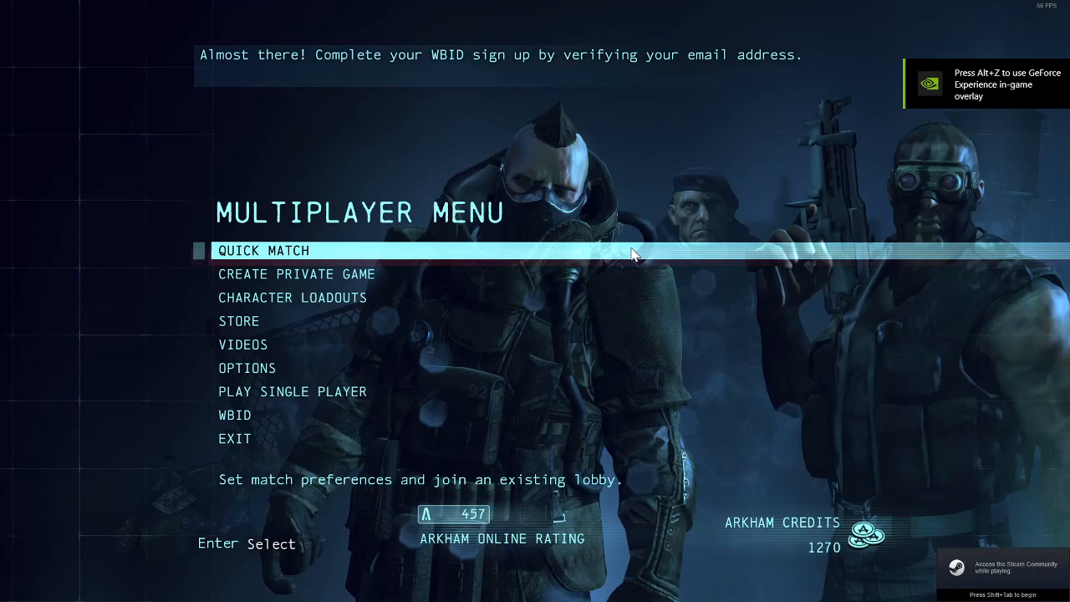
- Browse the Batman skins in Character Loadouts and enter an Inv Pred Online lobby
key(down)
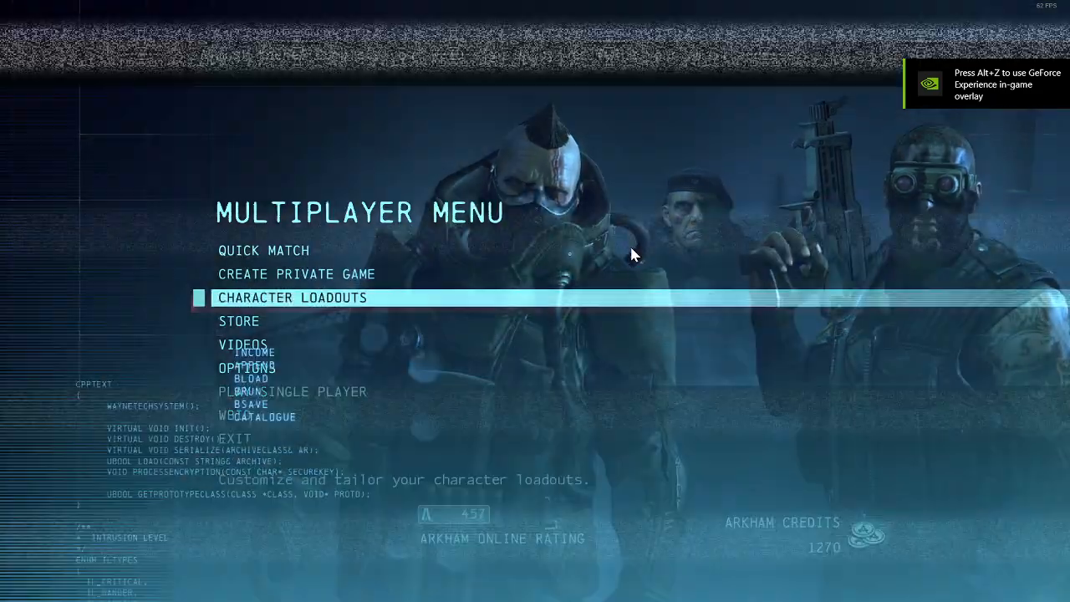
click(291, 297)
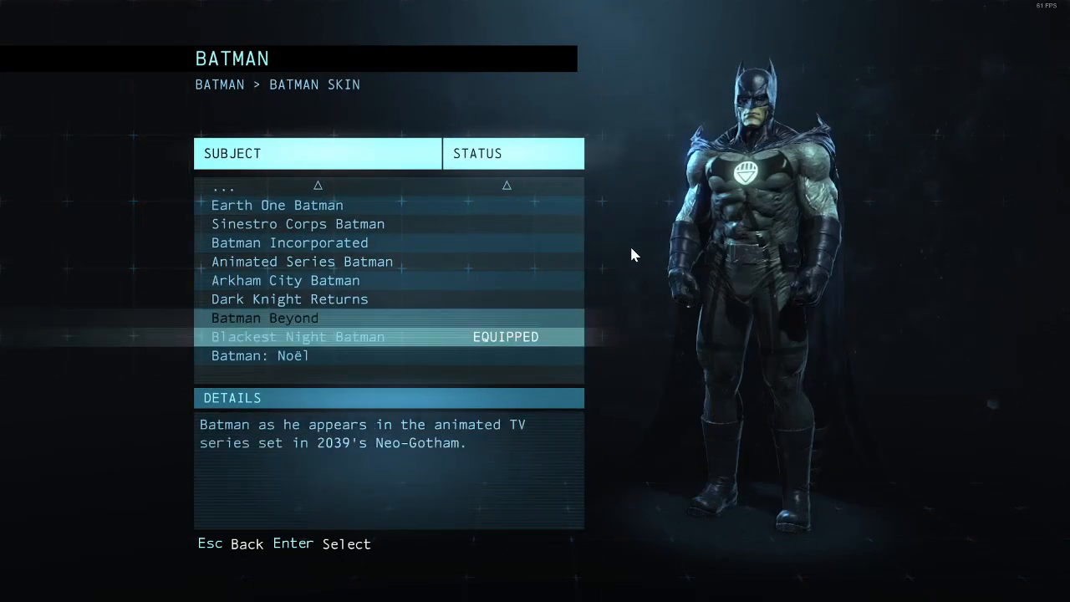
scroll(up, 3)
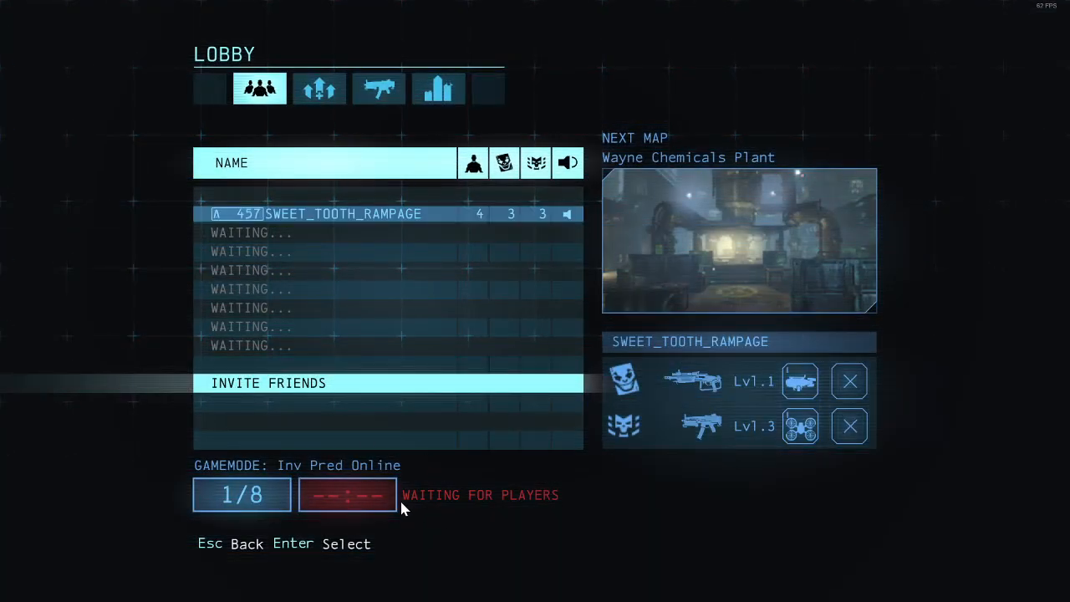
mouse_move(291, 330)
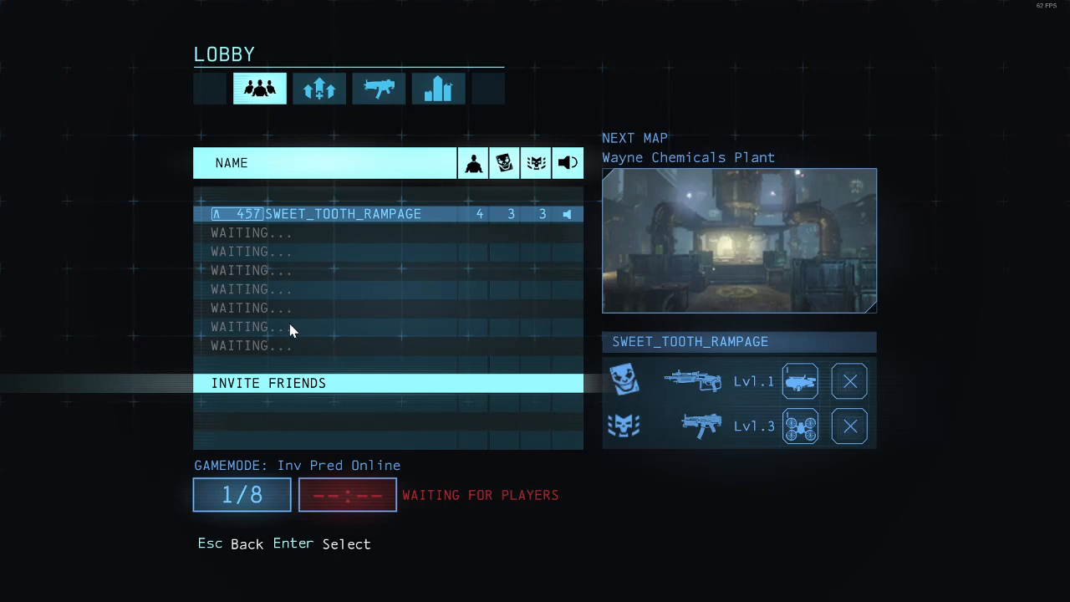
mouse_move(195, 365)
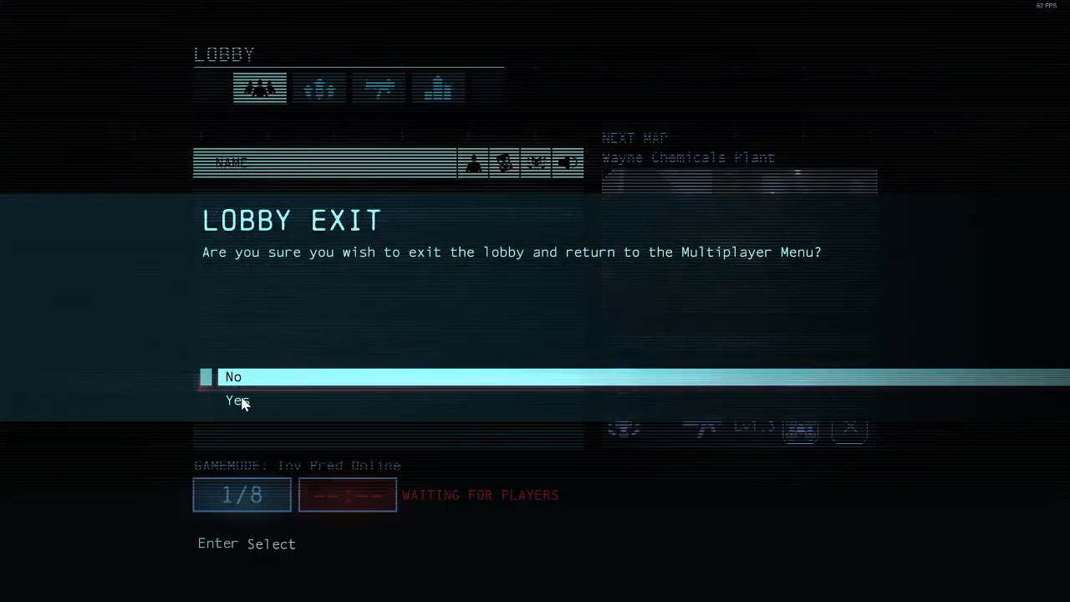
- Exit the lobby, start and play a private match, then quit it
click(237, 400)
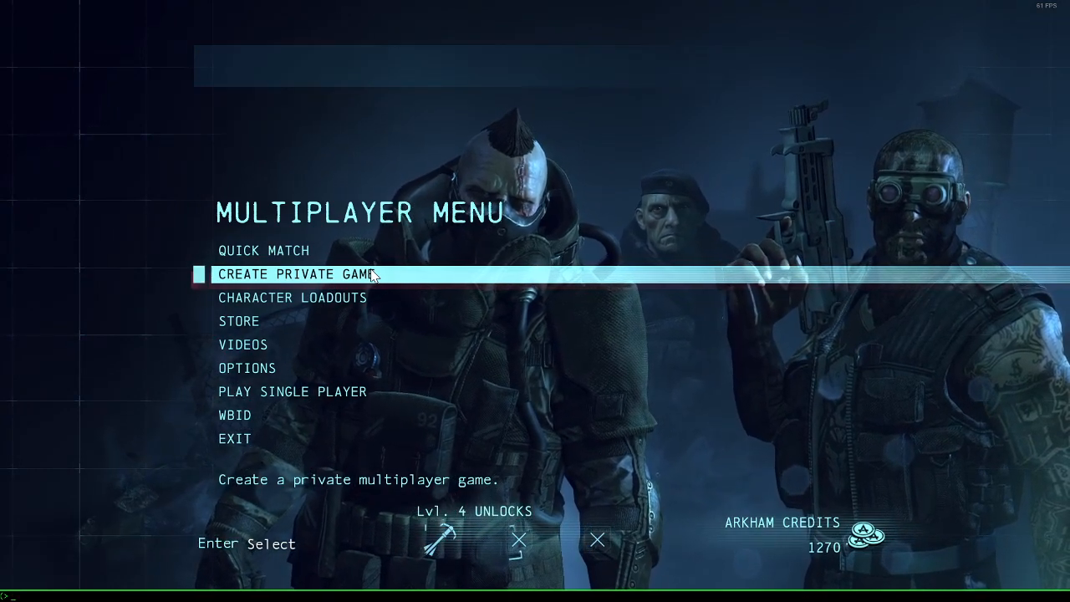
key(Down)
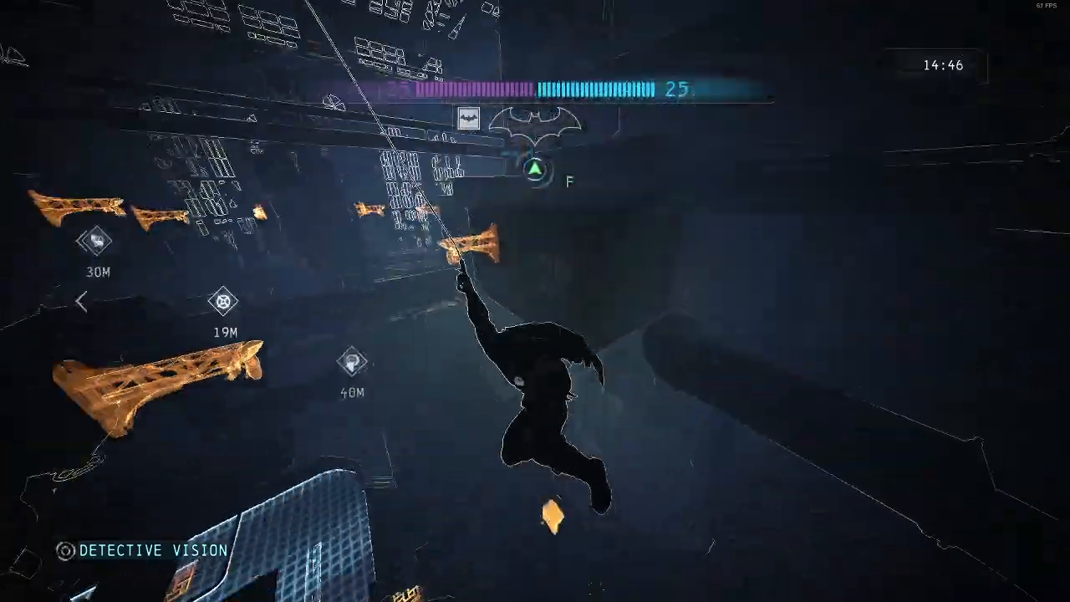
key(Escape)
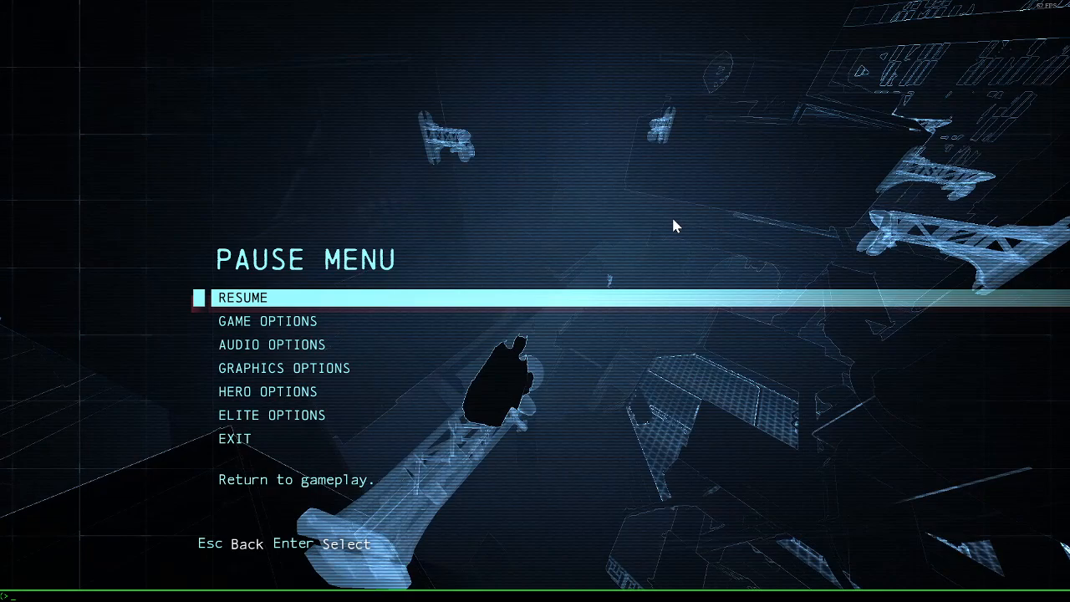
click(235, 438)
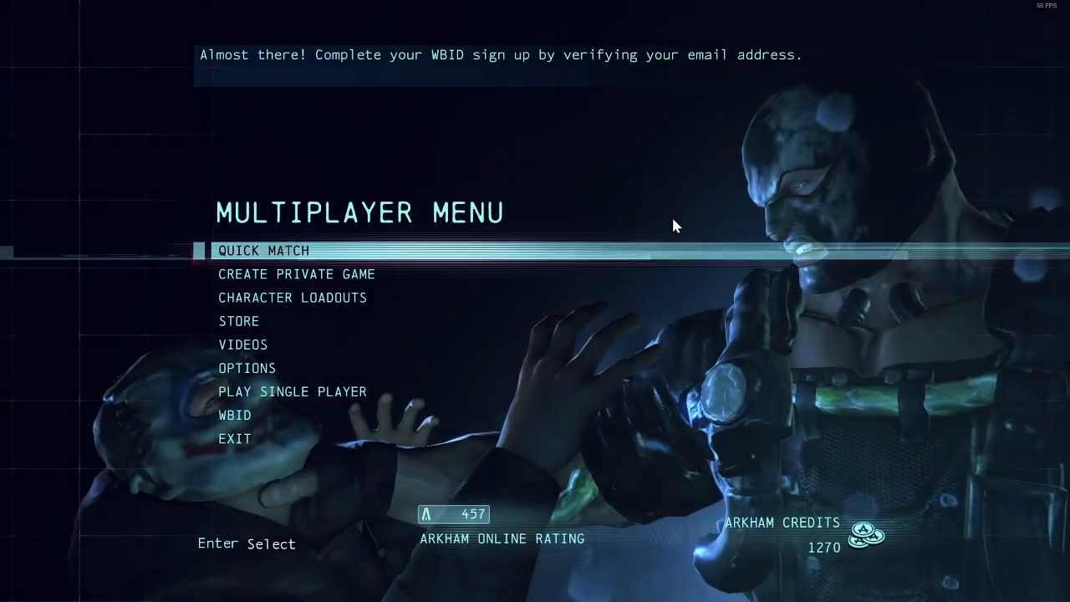
- Open Quick Match in Inv Pred Online mode and bring up the console for 'createlobby 3 3'
click(263, 250)
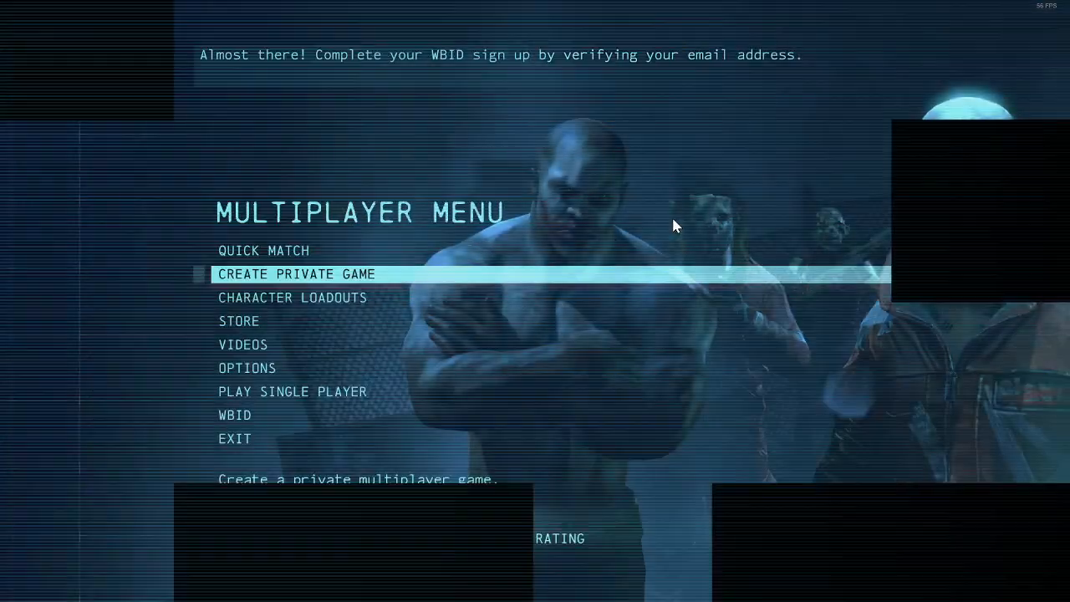
key(up)
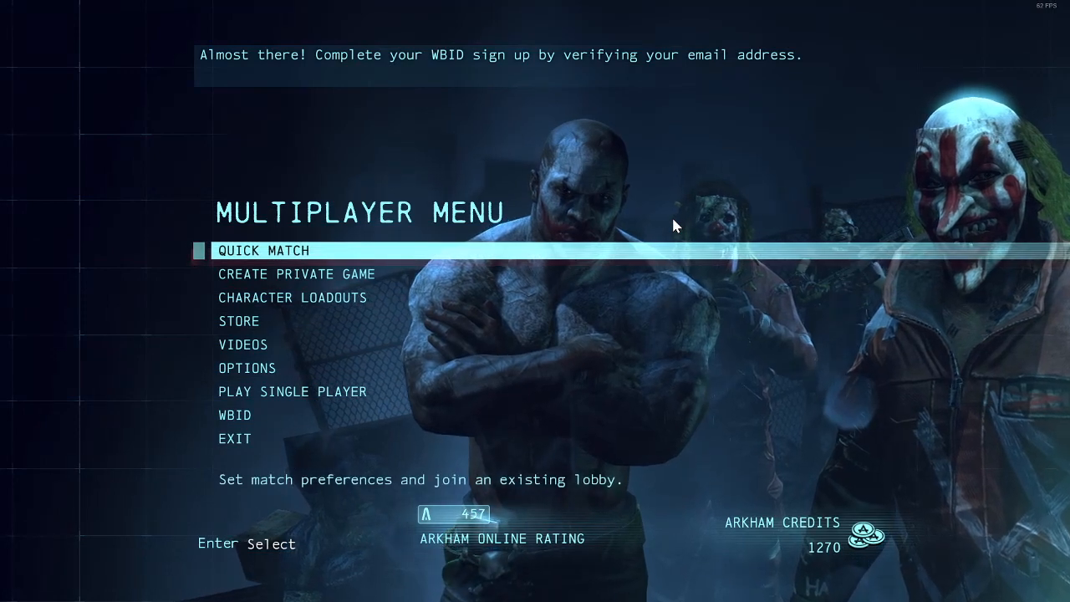
click(264, 250)
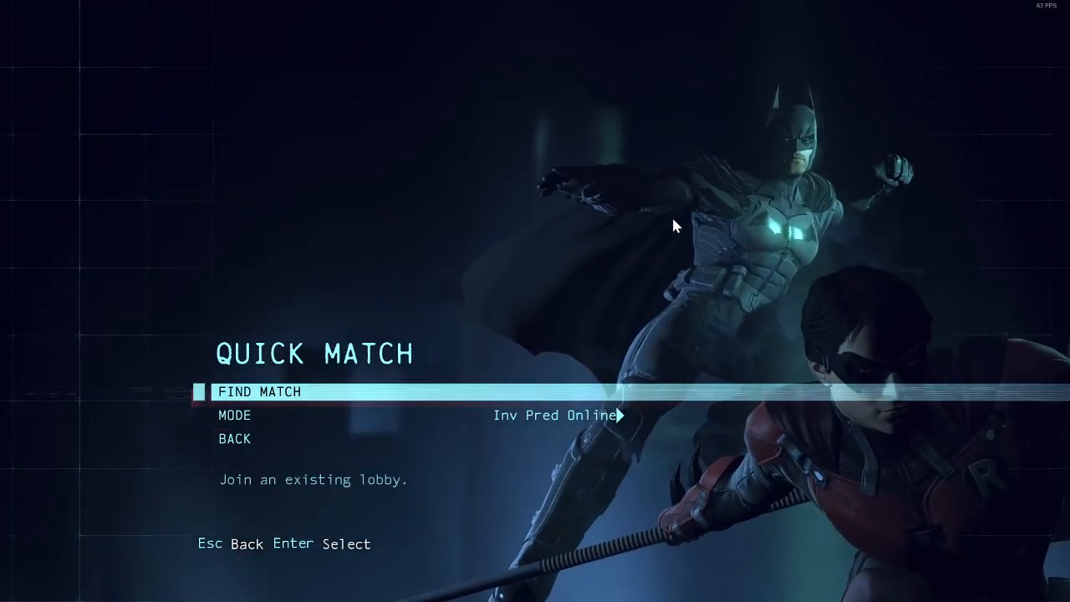
key(down)
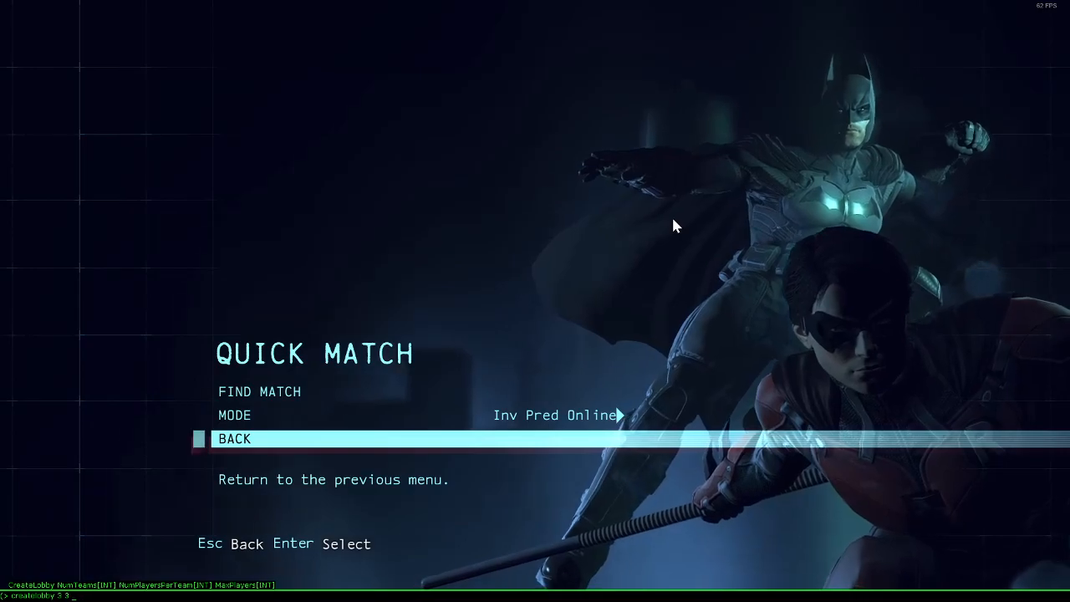
- Run createlobby to start a match on the rainy outdoor map, then pause it
click(259, 391)
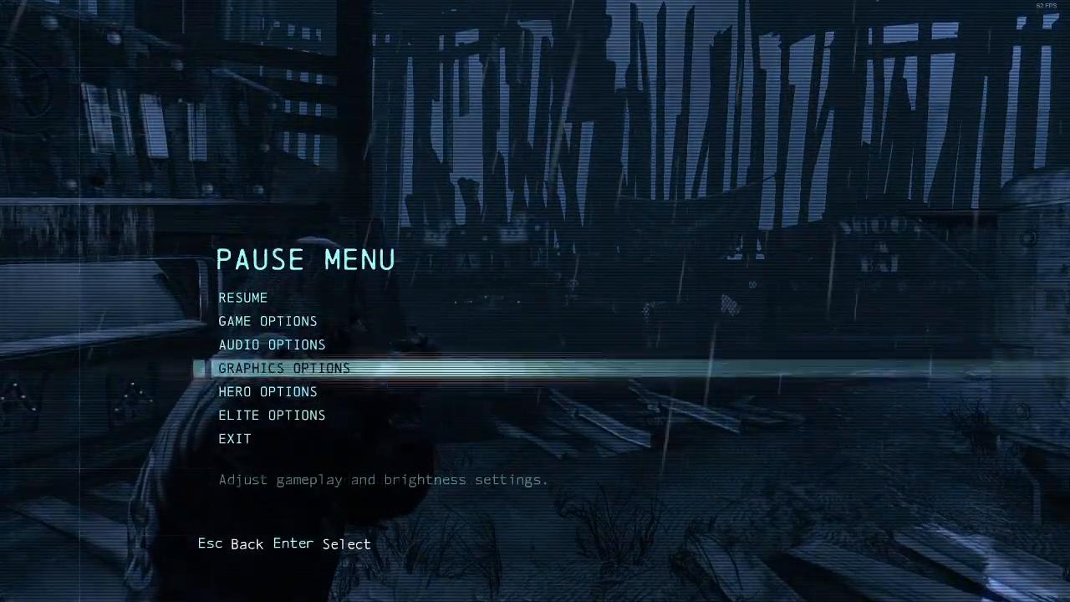
- Choose Exit from the Pause Menu to return to the multiplayer menu
key(down)
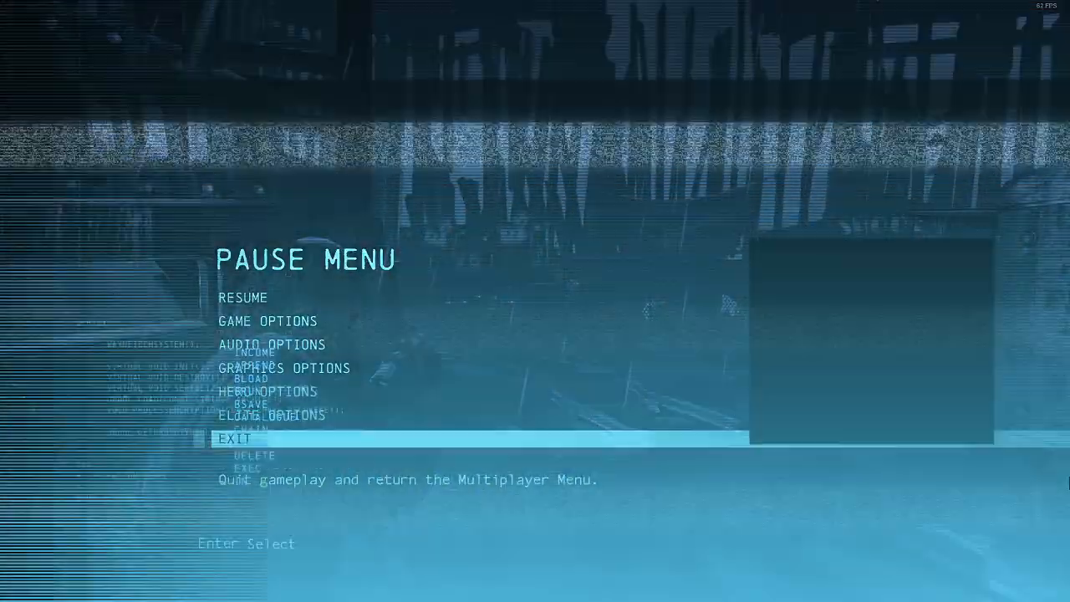
click(235, 437)
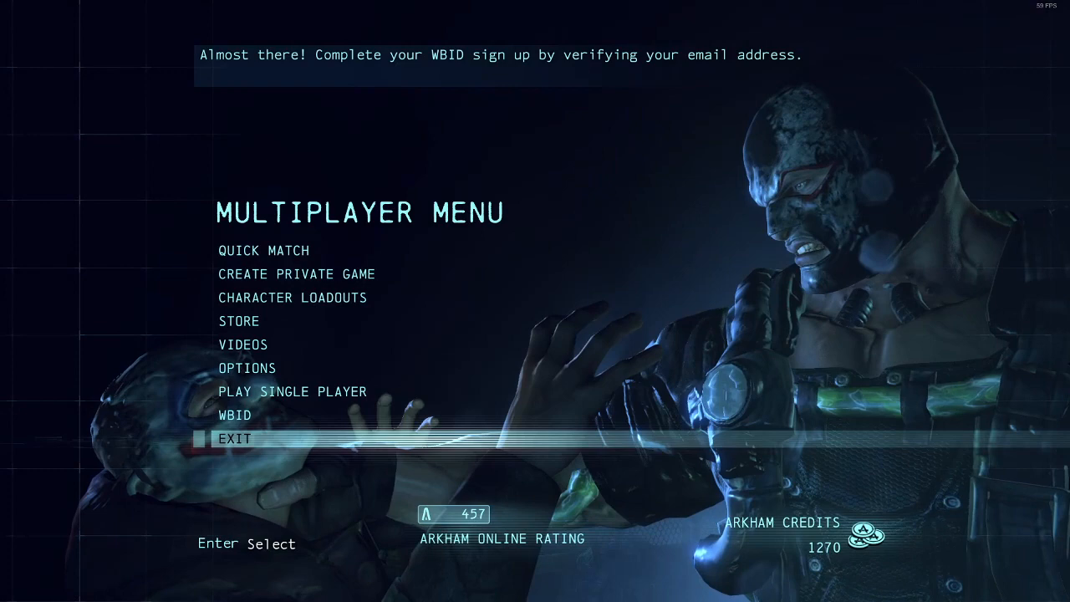